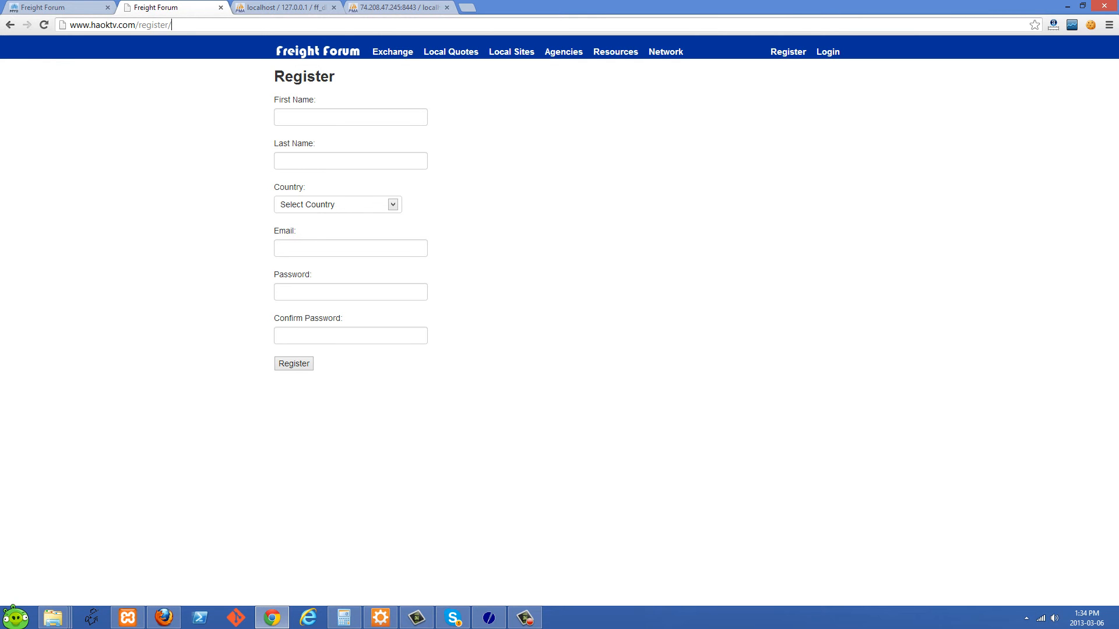
# Refresh the httpdocs listing so robots.txt shows 25 bytes with its new 15:21 timestamp
pyautogui.doubleClick(155, 25)
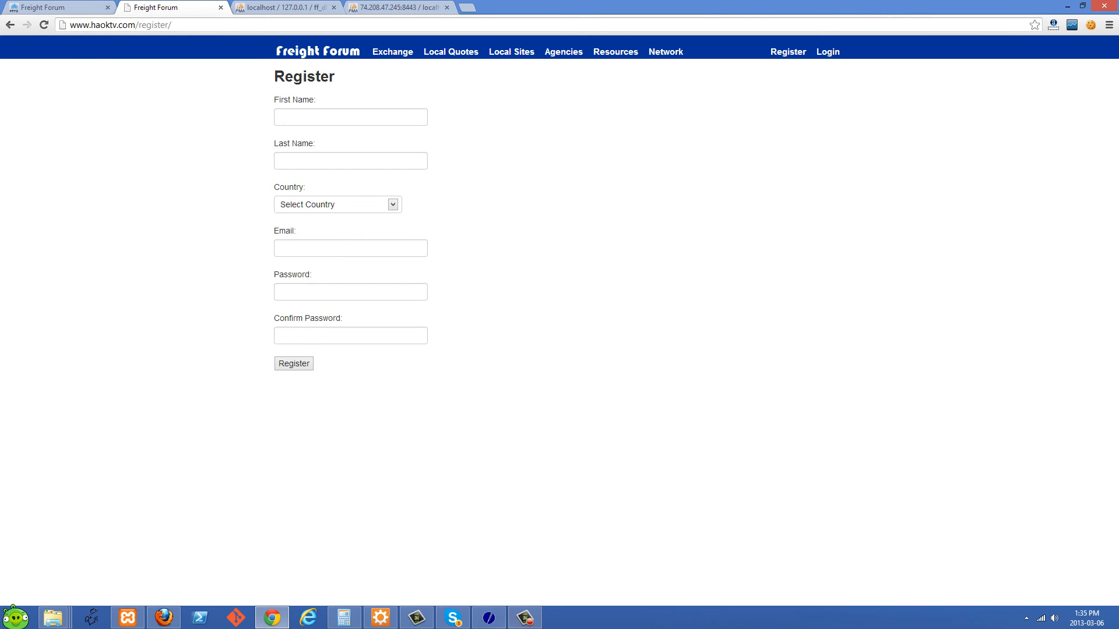
pyautogui.click(488, 617)
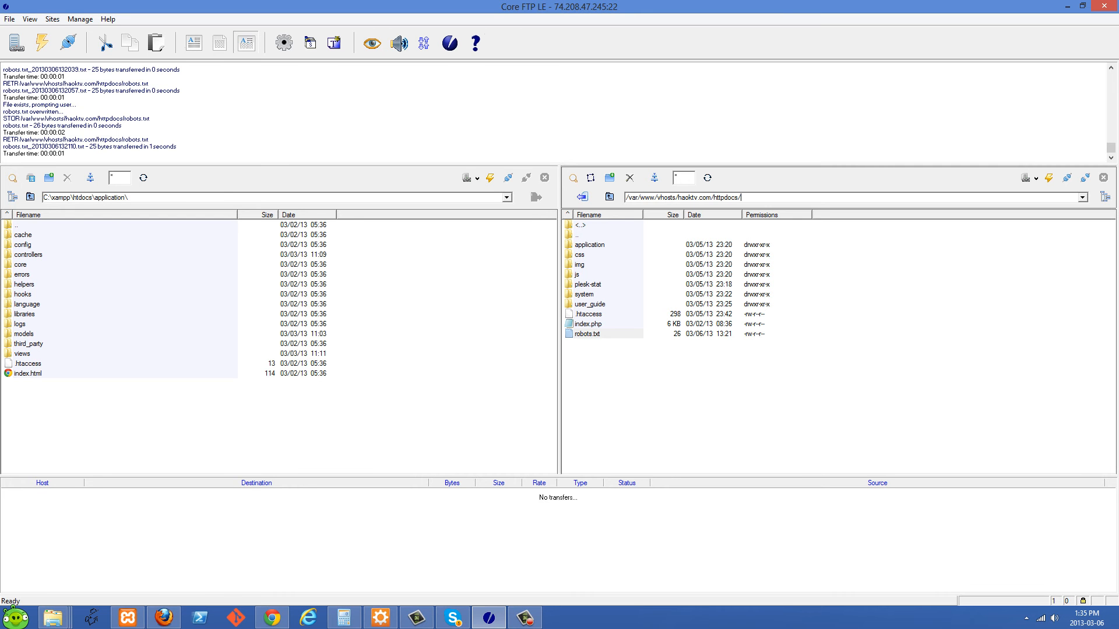
pyautogui.rightClick(586, 334)
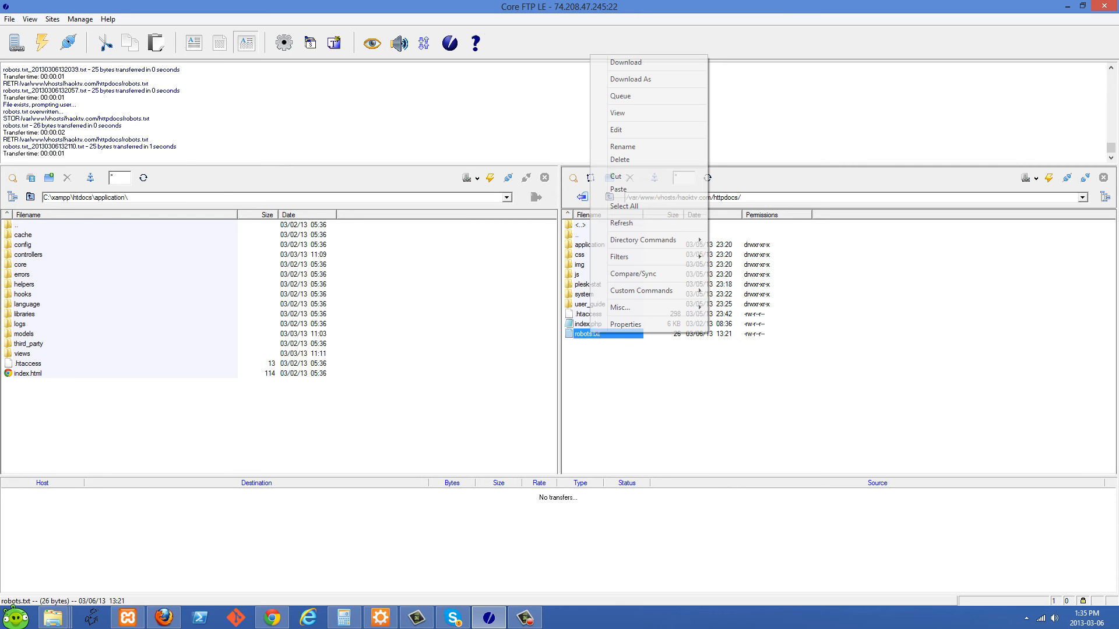
pyautogui.click(625, 62)
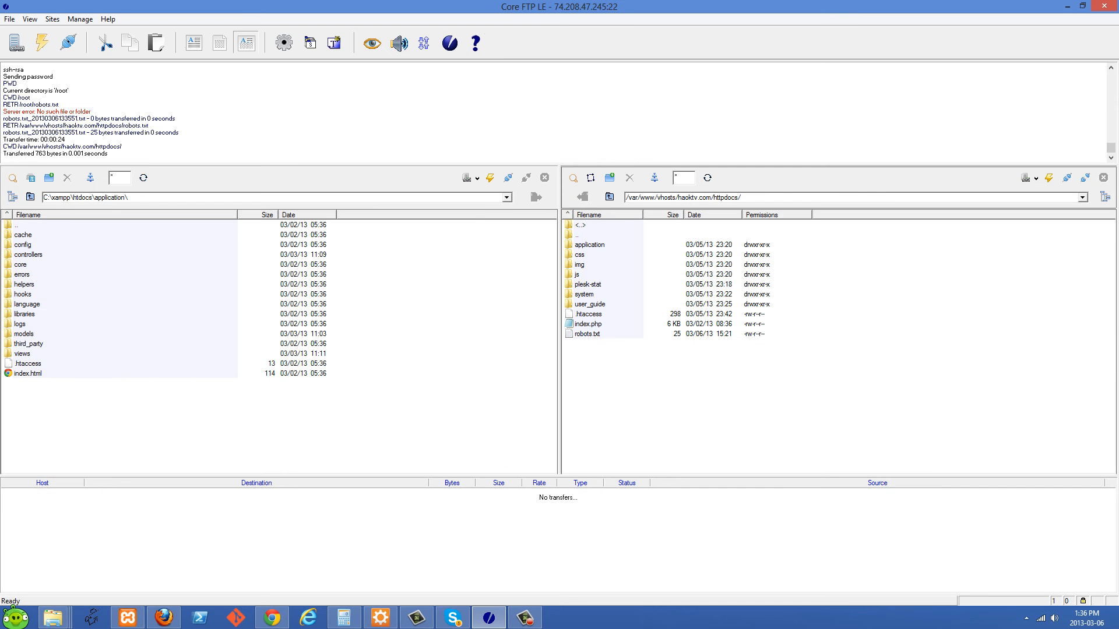
# Edit the server's robots.txt, confirming it reads "User-agent: *" and "Disallow: /"
pyautogui.rightClick(585, 333)
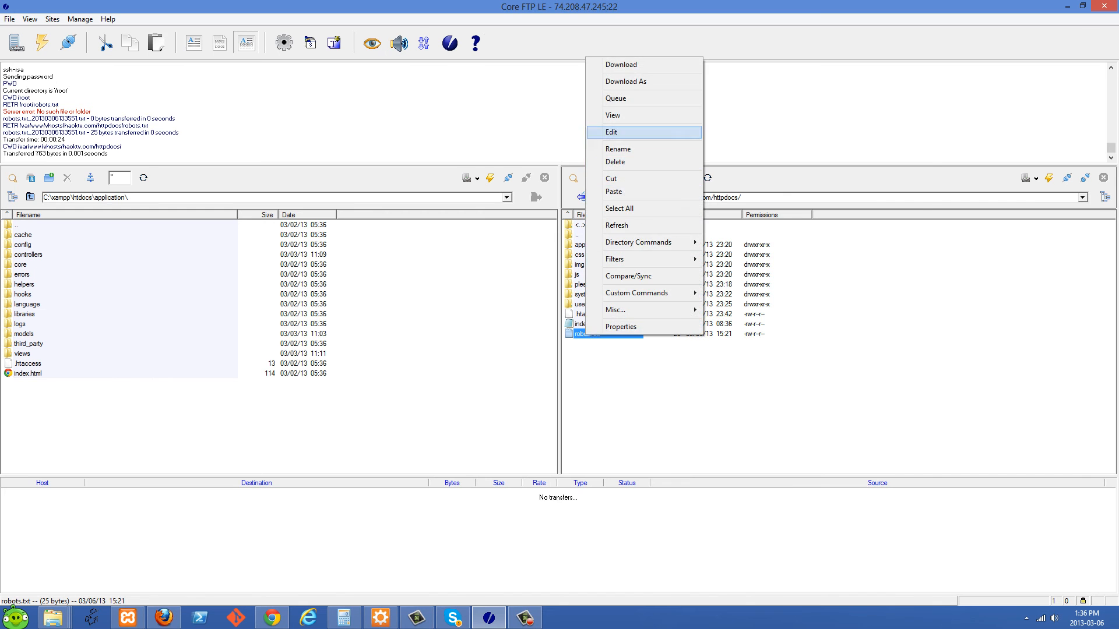
pyautogui.click(612, 131)
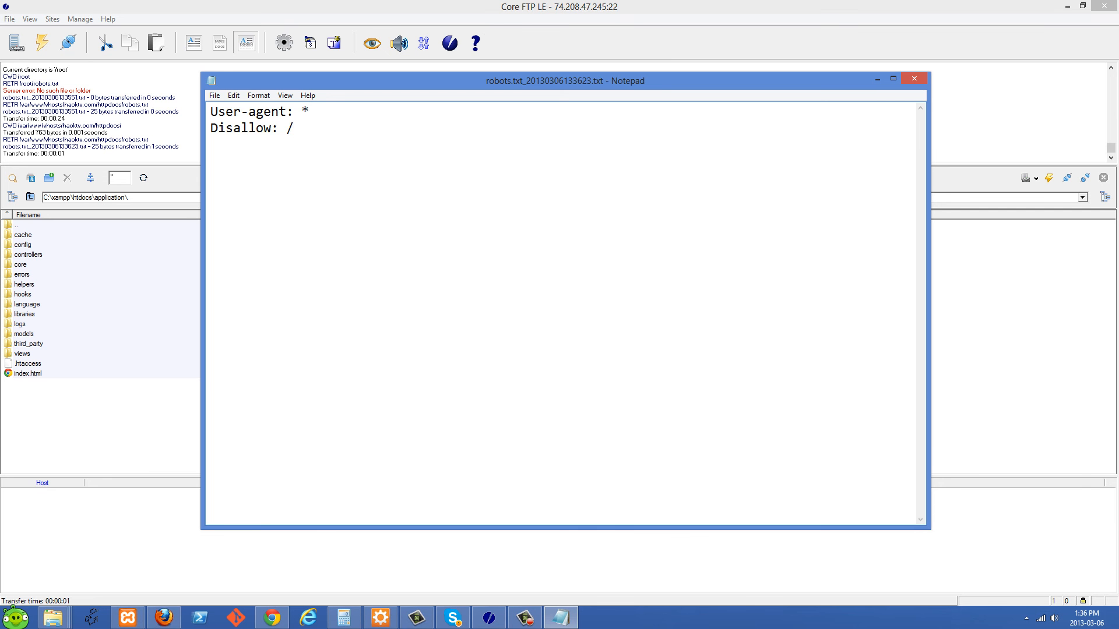
pyautogui.click(292, 128)
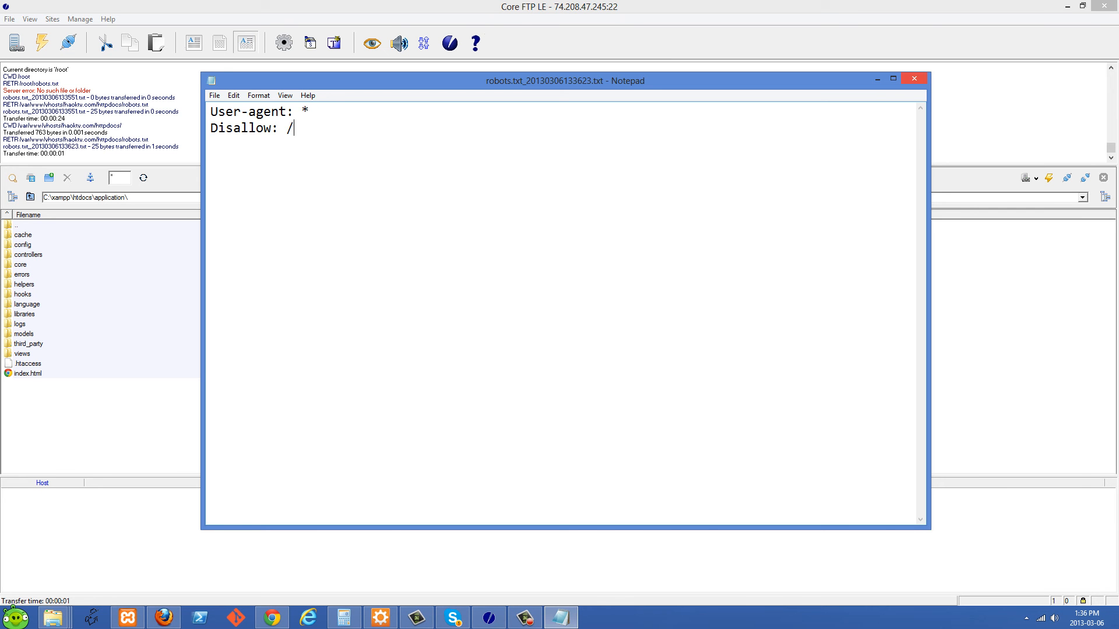
pyautogui.click(913, 78)
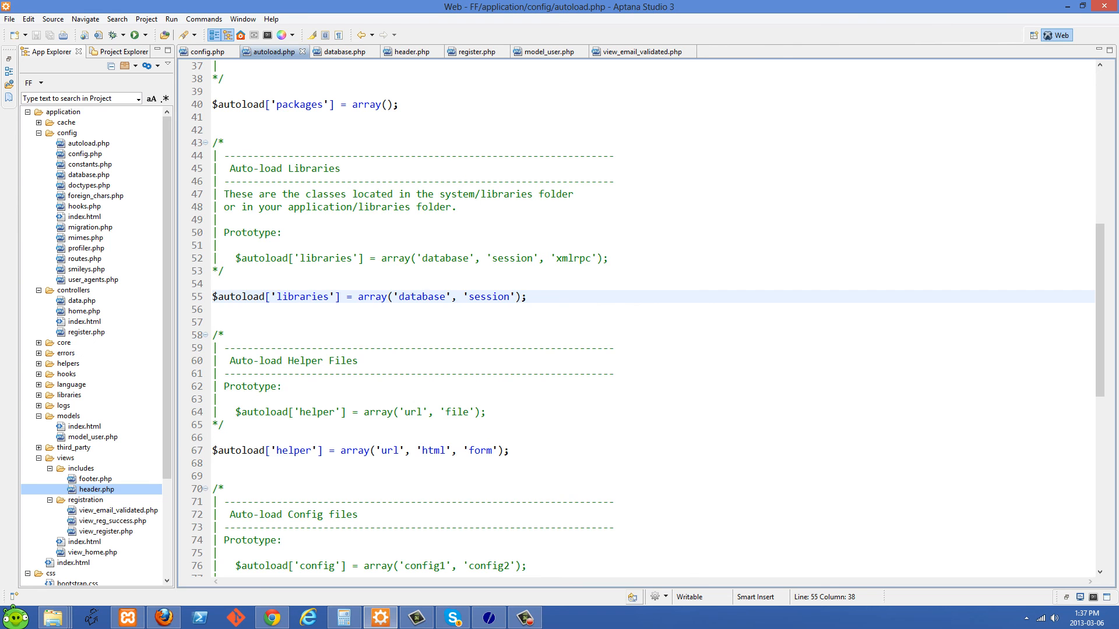
# Show the meta name="robots" content="noindex" line in header.php's head
pyautogui.click(409, 50)
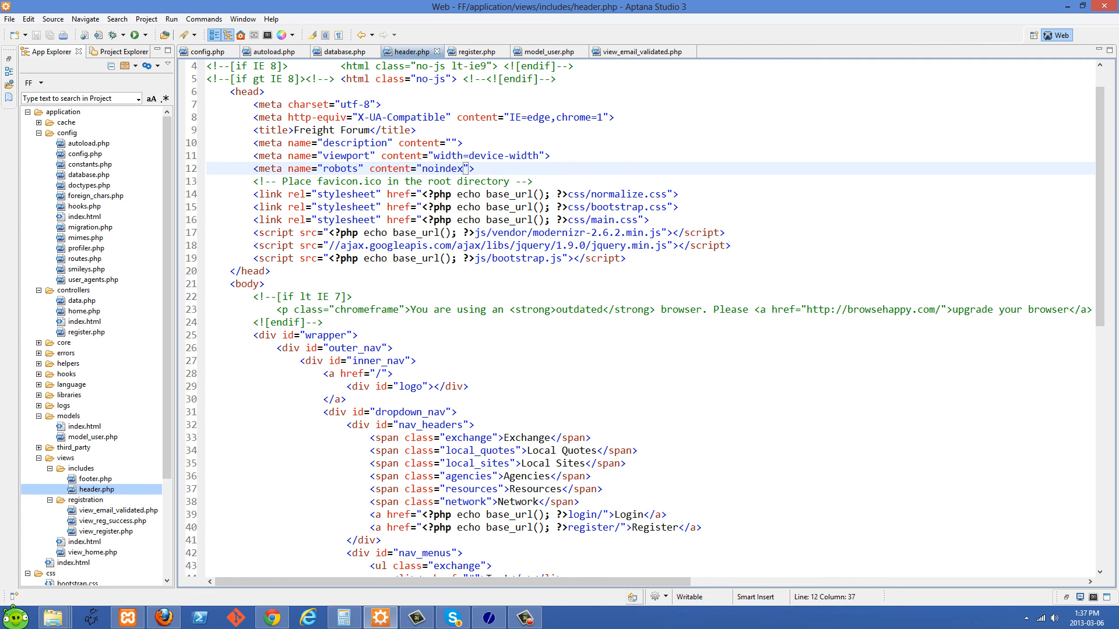
pyautogui.click(400, 167)
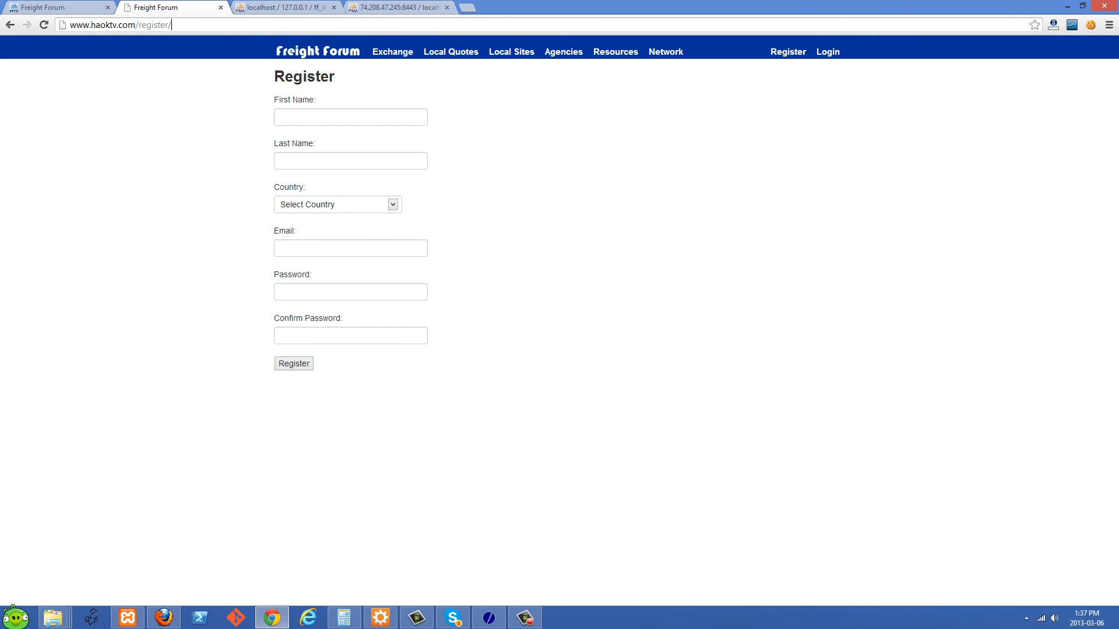
# Replace 'register/' in the address with 'robots', getting the robots.txt suggestion
pyautogui.doubleClick(154, 25)
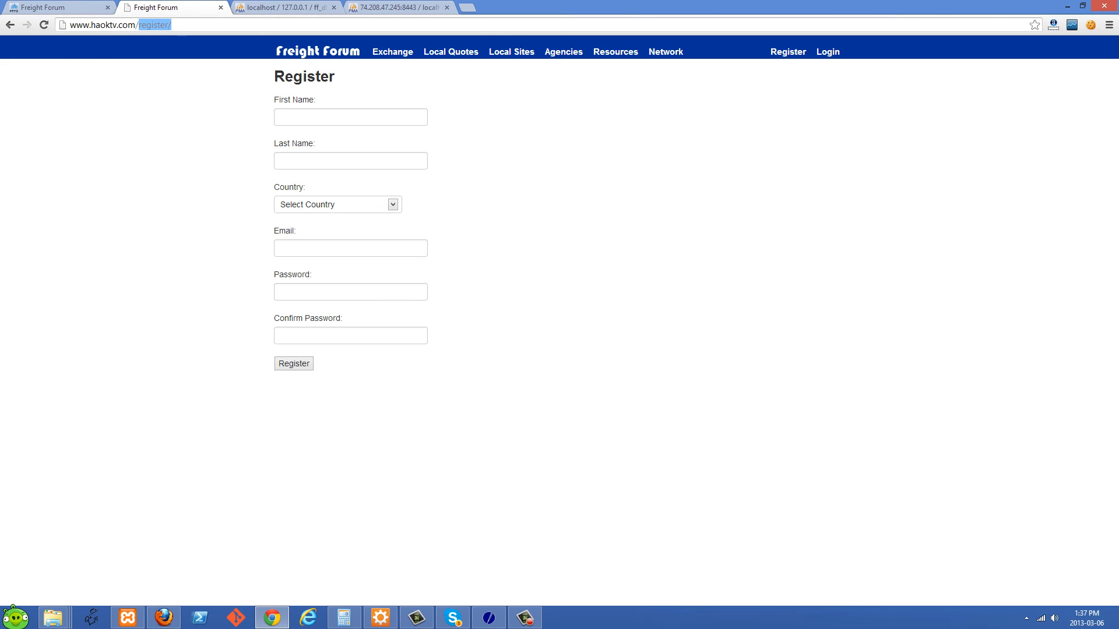
pyautogui.write('robots')
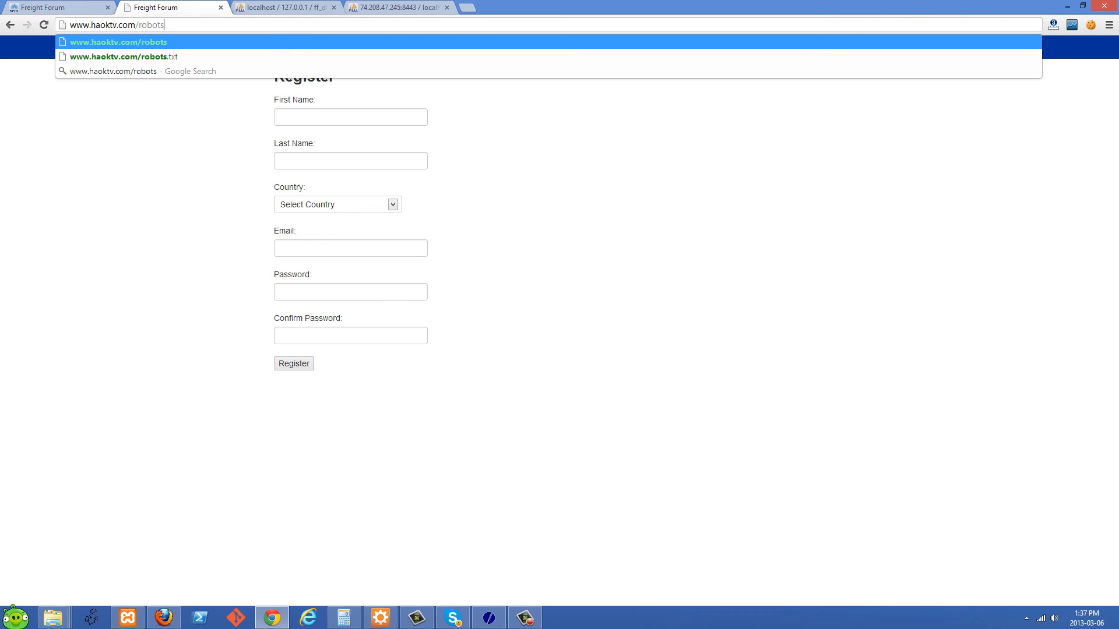